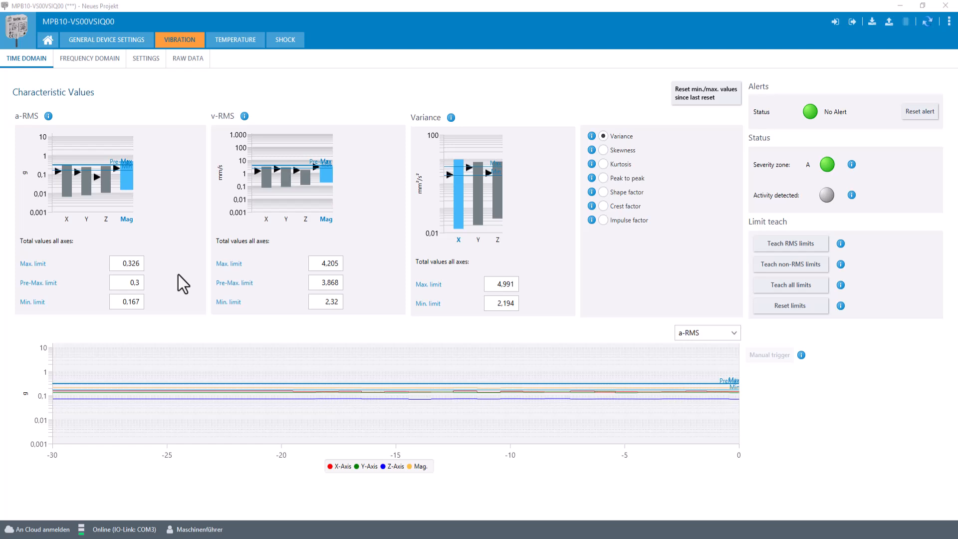
mouse_move(125, 195)
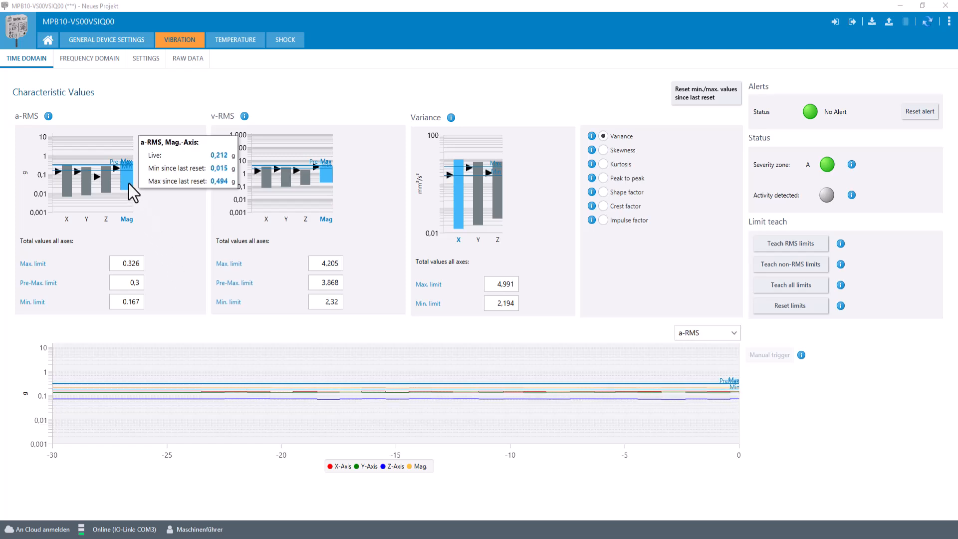
mouse_move(267, 196)
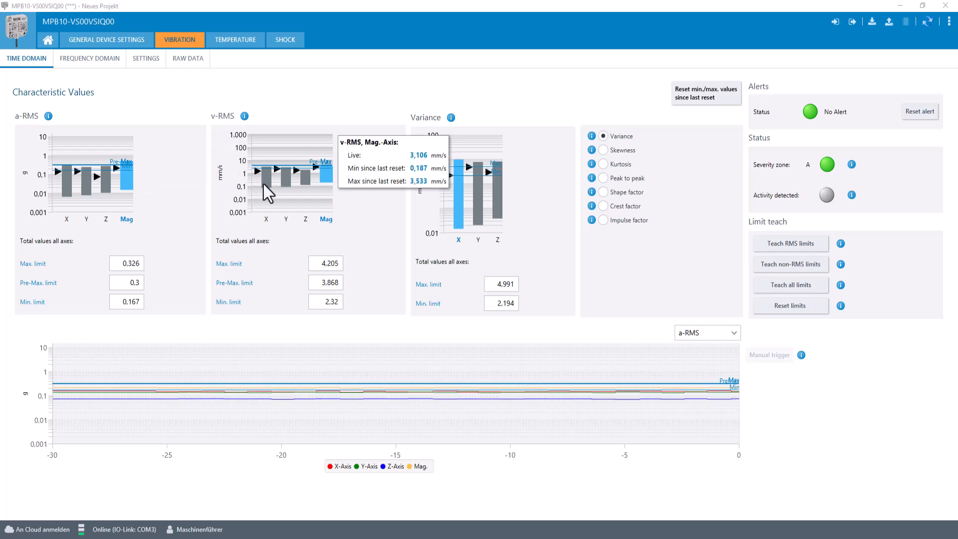
mouse_move(331, 206)
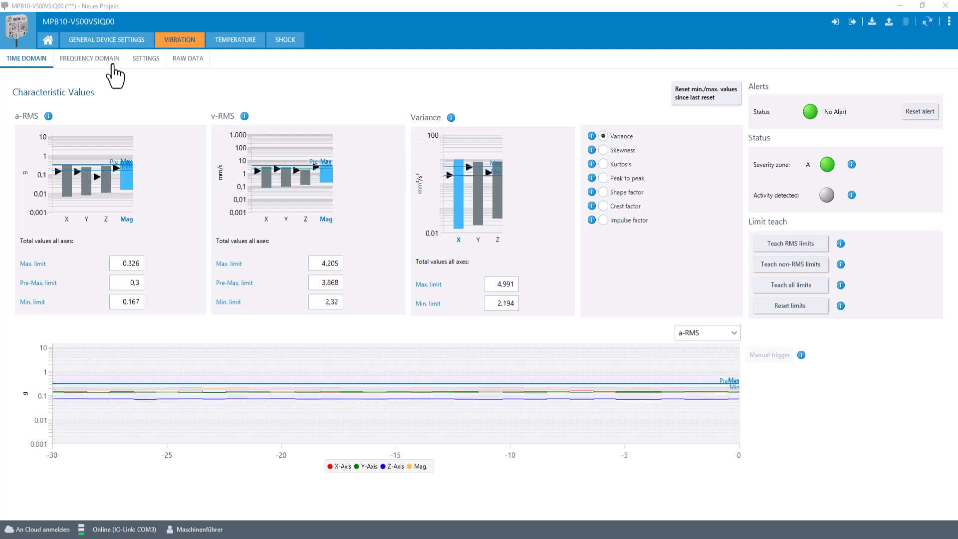
View the frequency spectrum with manual limit values for the 50 Hz and dominant peaks, then return to time domain.
left_click(90, 58)
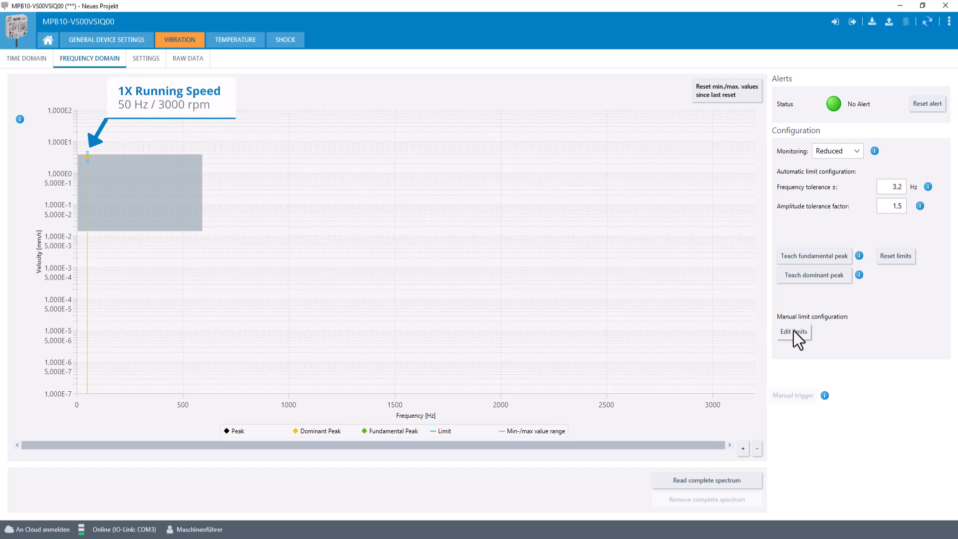
left_click(793, 331)
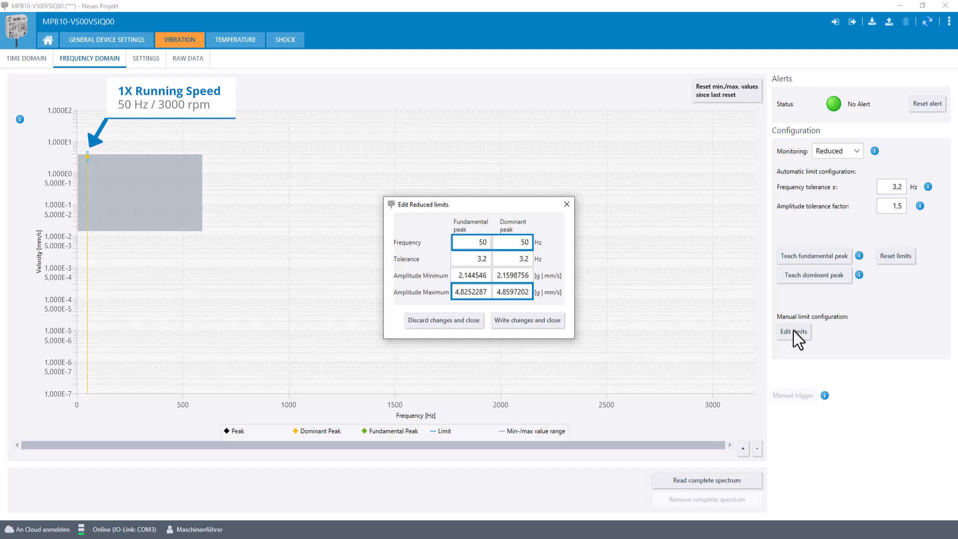
left_click(26, 58)
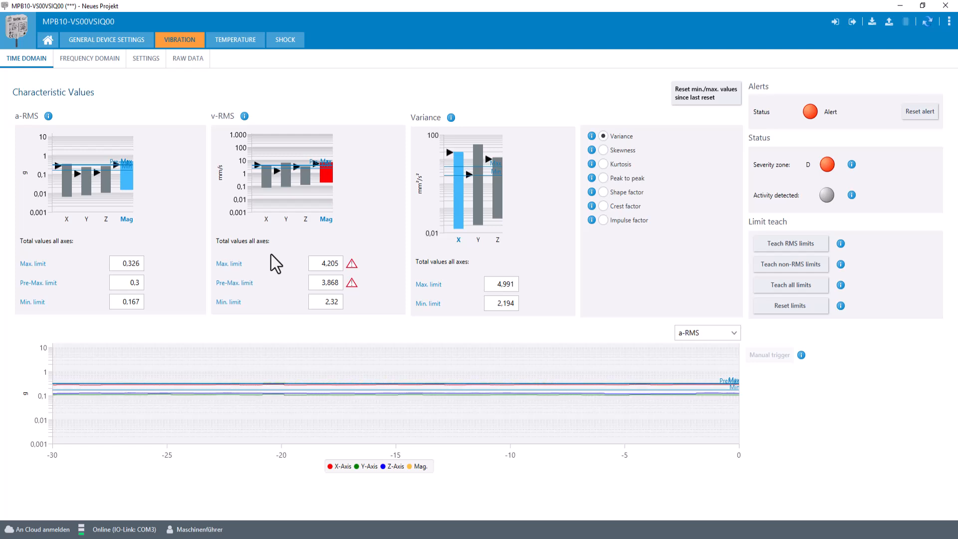
mouse_move(325, 180)
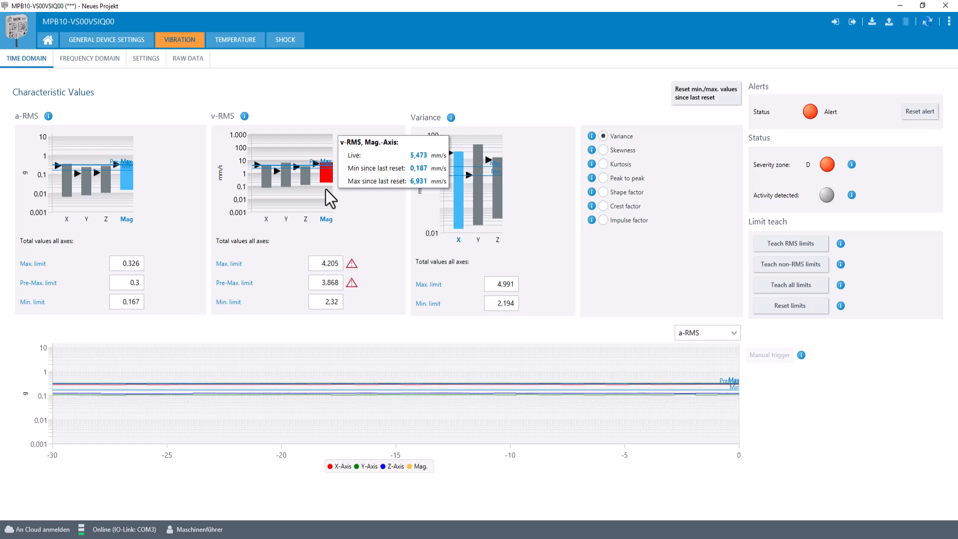
mouse_move(312, 185)
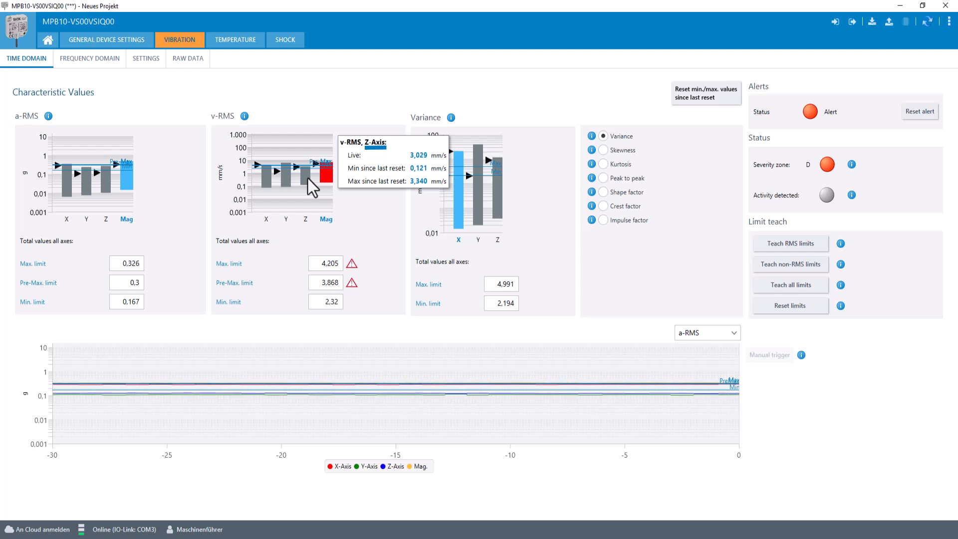
mouse_move(115, 75)
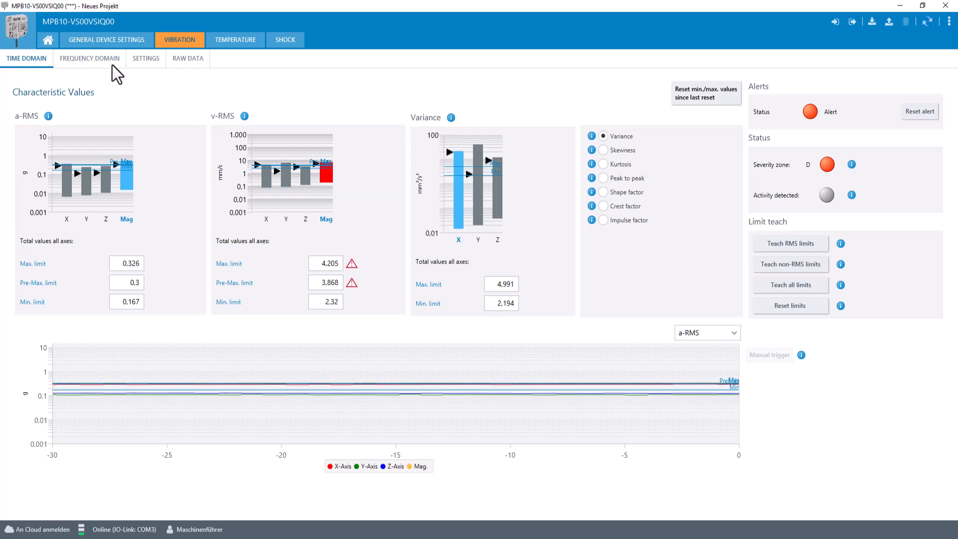
mouse_move(102, 68)
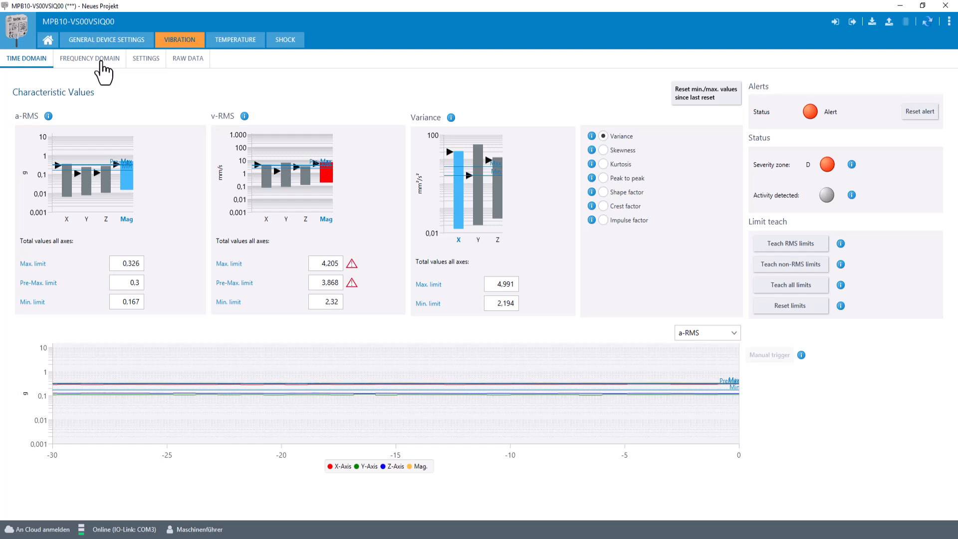
View the frequency spectrum limit values, now with 50 Hz peak amplitude maximum about 7.9 mm/s.
left_click(90, 57)
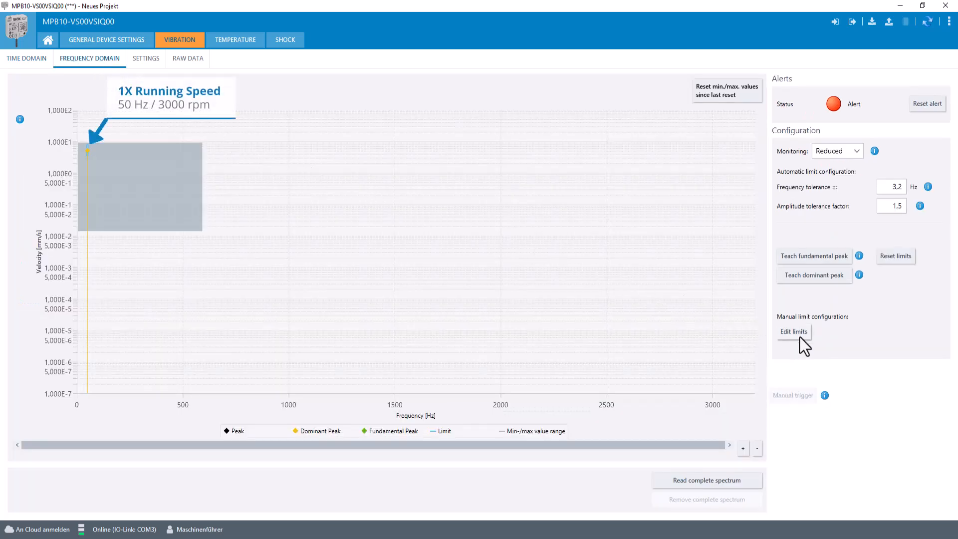
left_click(793, 331)
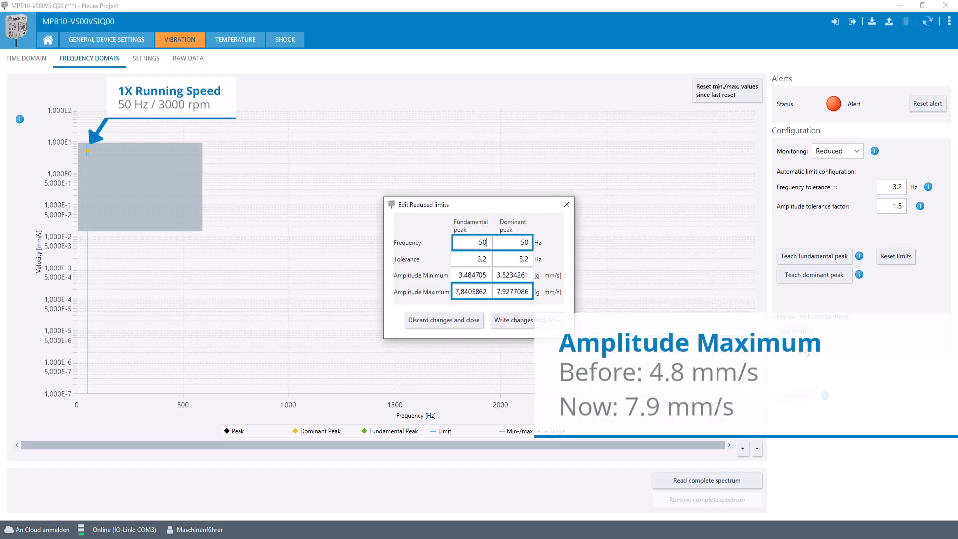